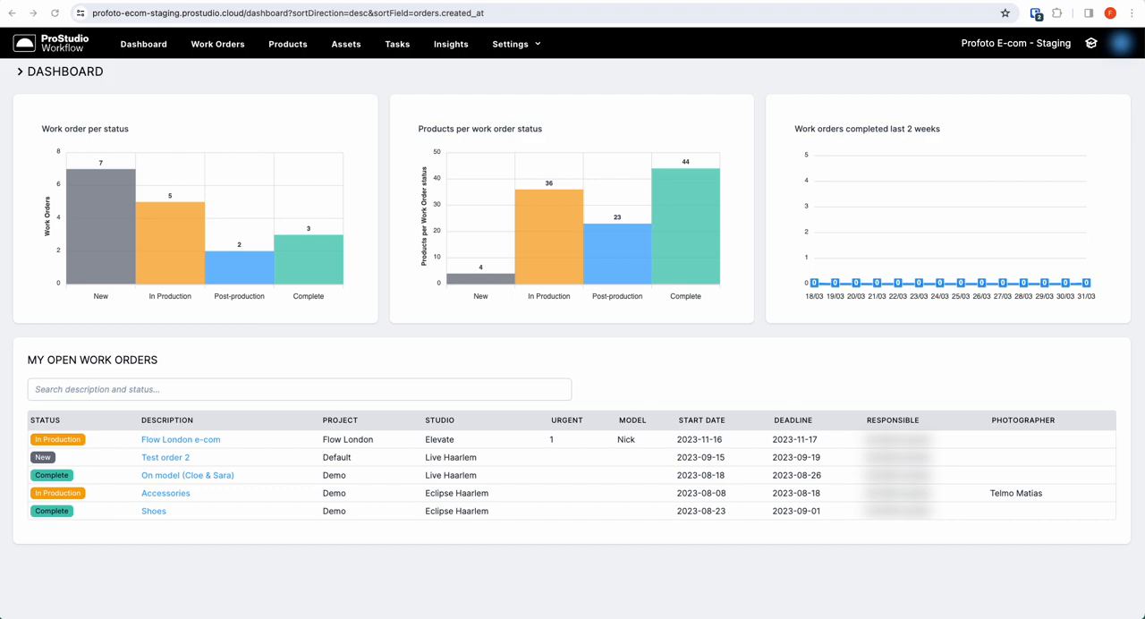
pyautogui.moveTo(541, 144)
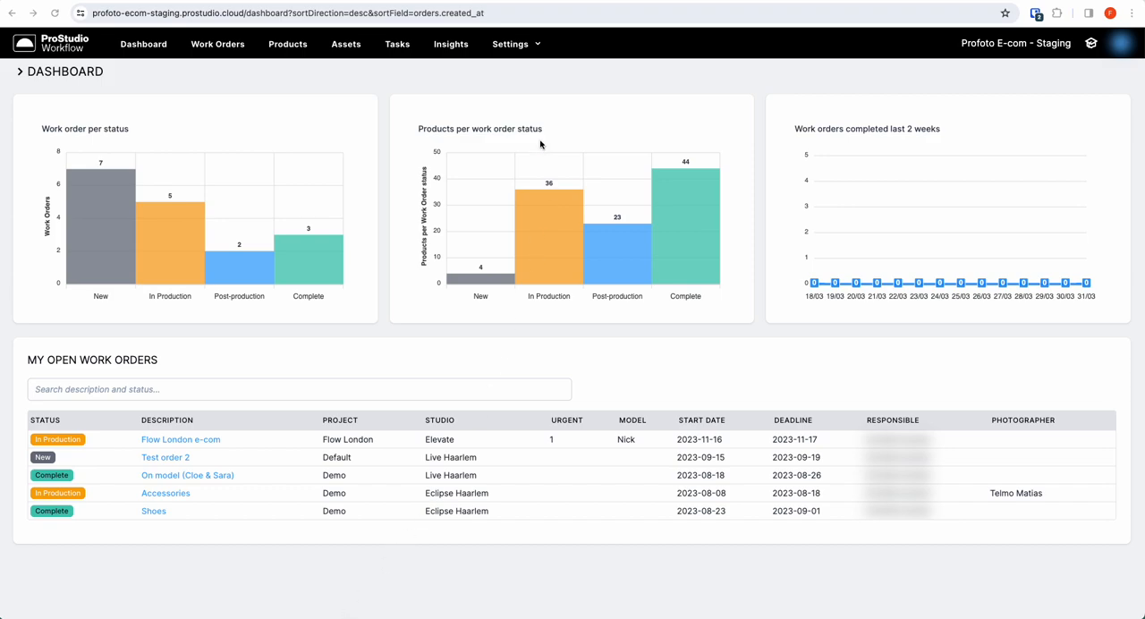
# Open the Settings dropdown menu in the dashboard's top navigation bar.
pyautogui.click(510, 43)
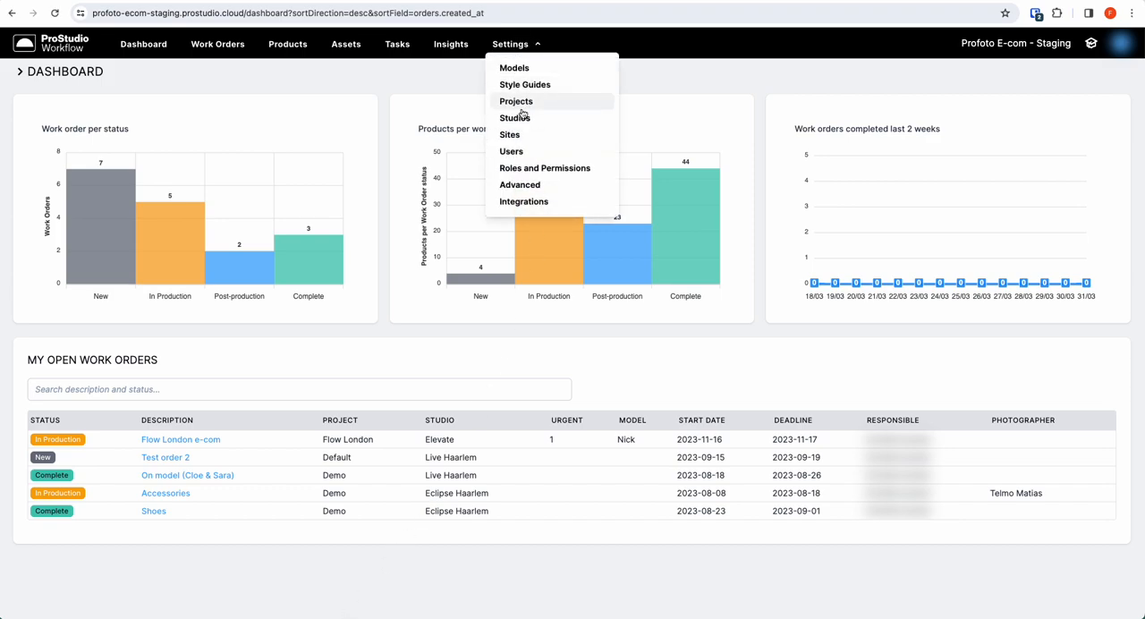
pyautogui.moveTo(512, 151)
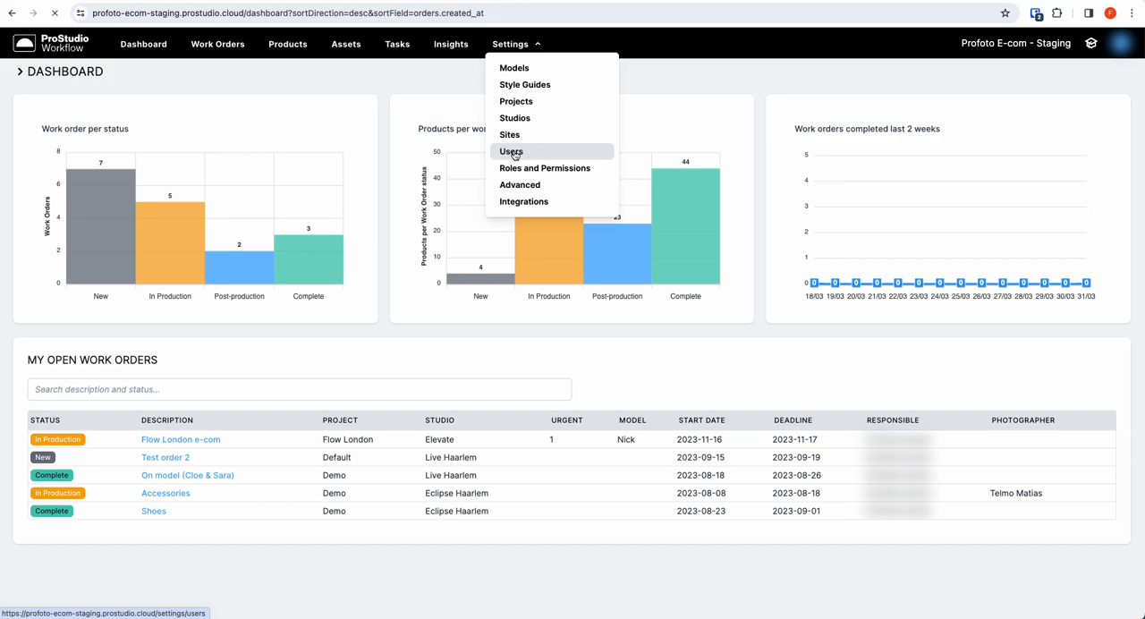
# Go to the Users page from the Settings menu.
pyautogui.click(511, 151)
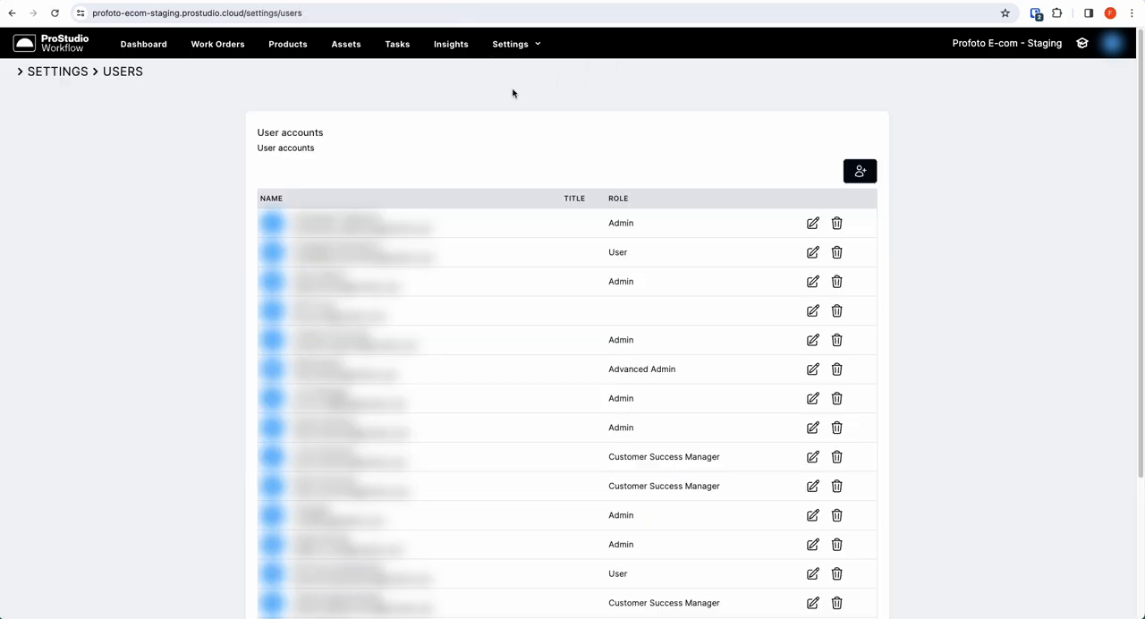
pyautogui.moveTo(604, 93)
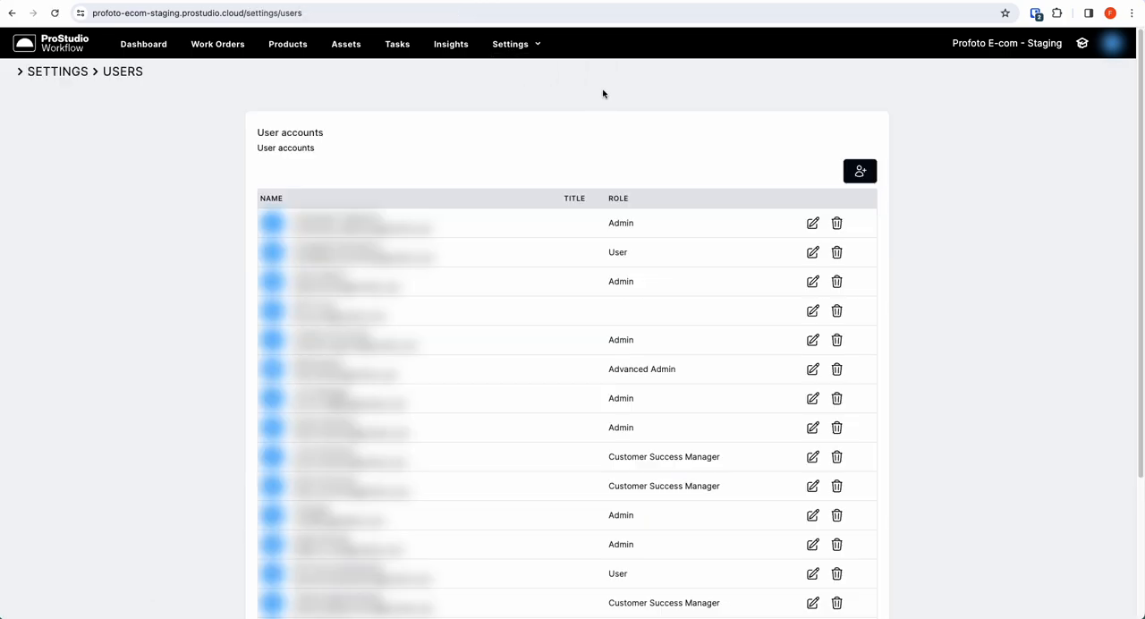
pyautogui.moveTo(634, 222)
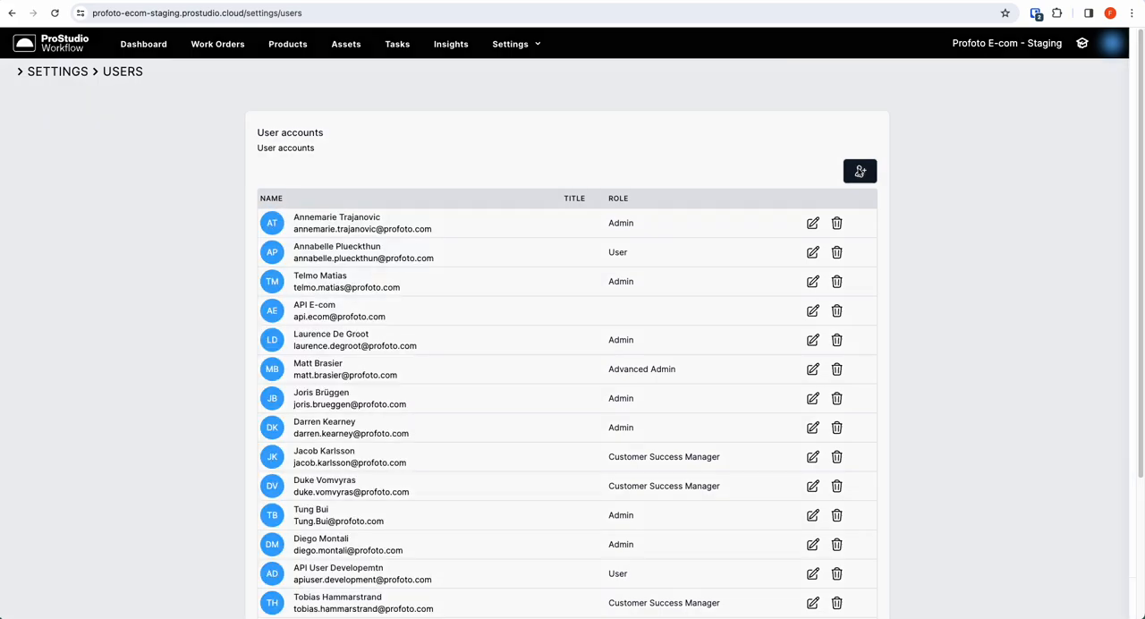
# Start a new user invite and enter the test user's name and e-mail address.
pyautogui.click(860, 171)
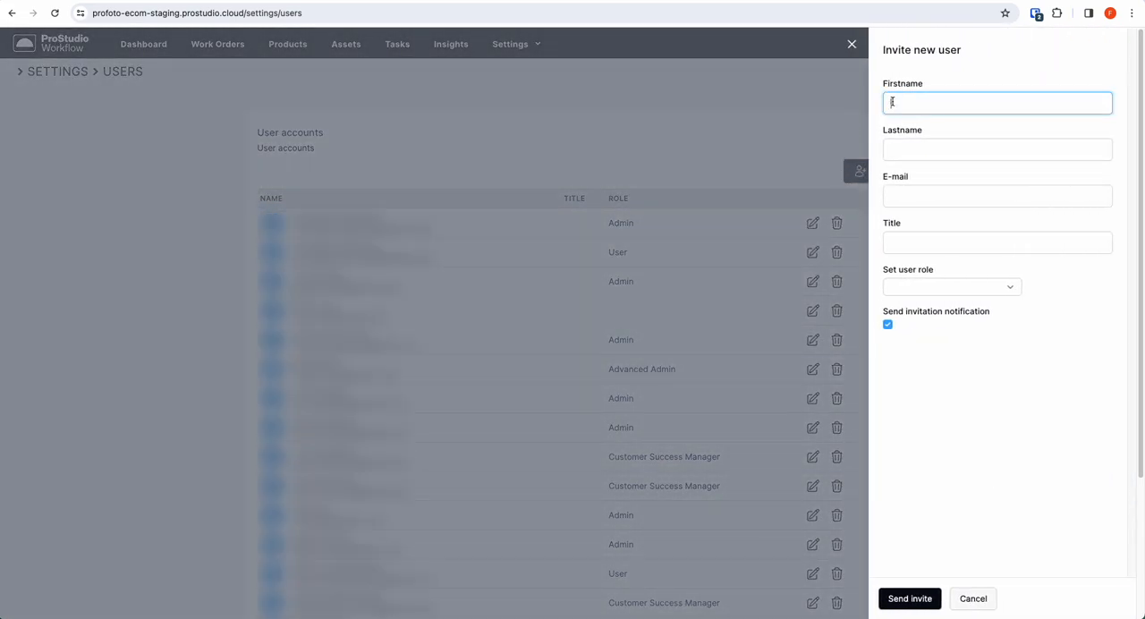
pyautogui.write('Test')
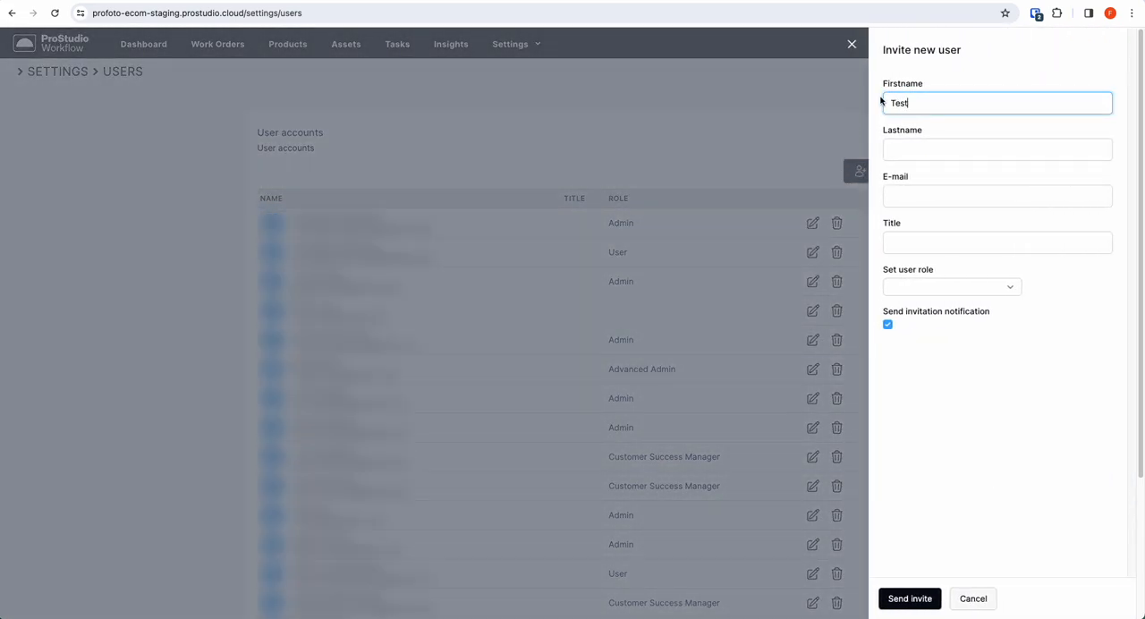
pyautogui.write('Tests')
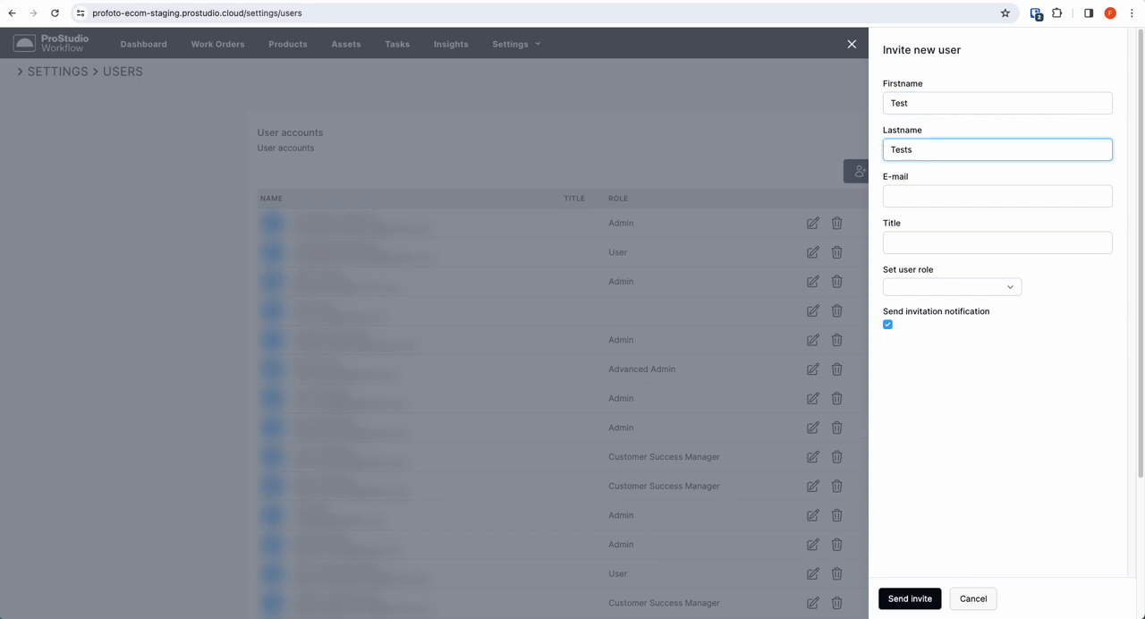
pyautogui.click(997, 196)
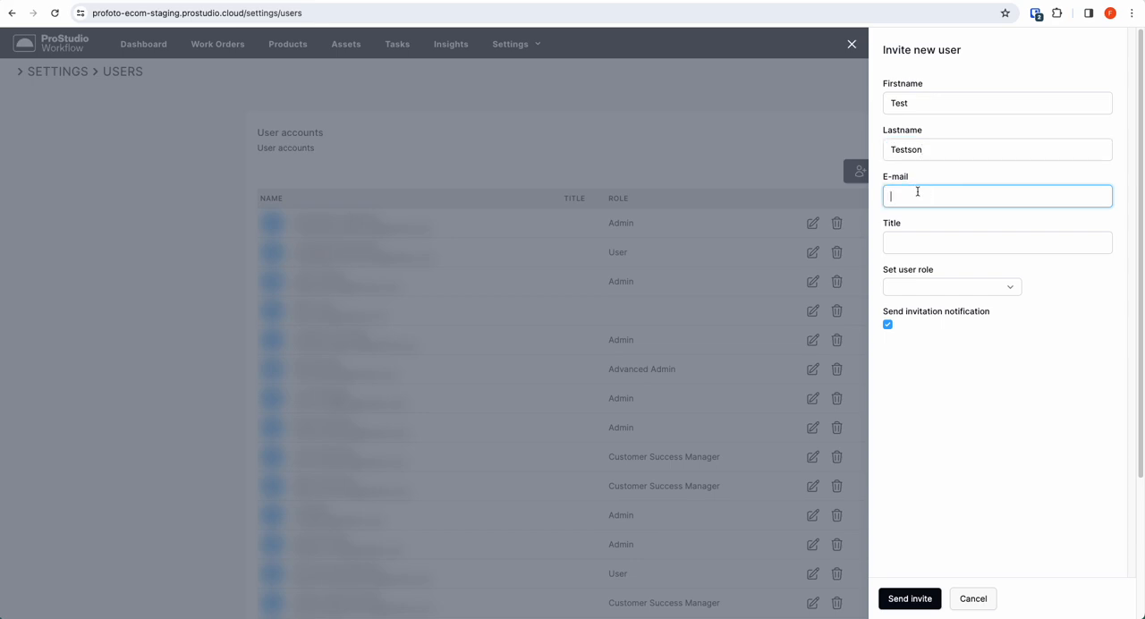
pyautogui.write('tes')
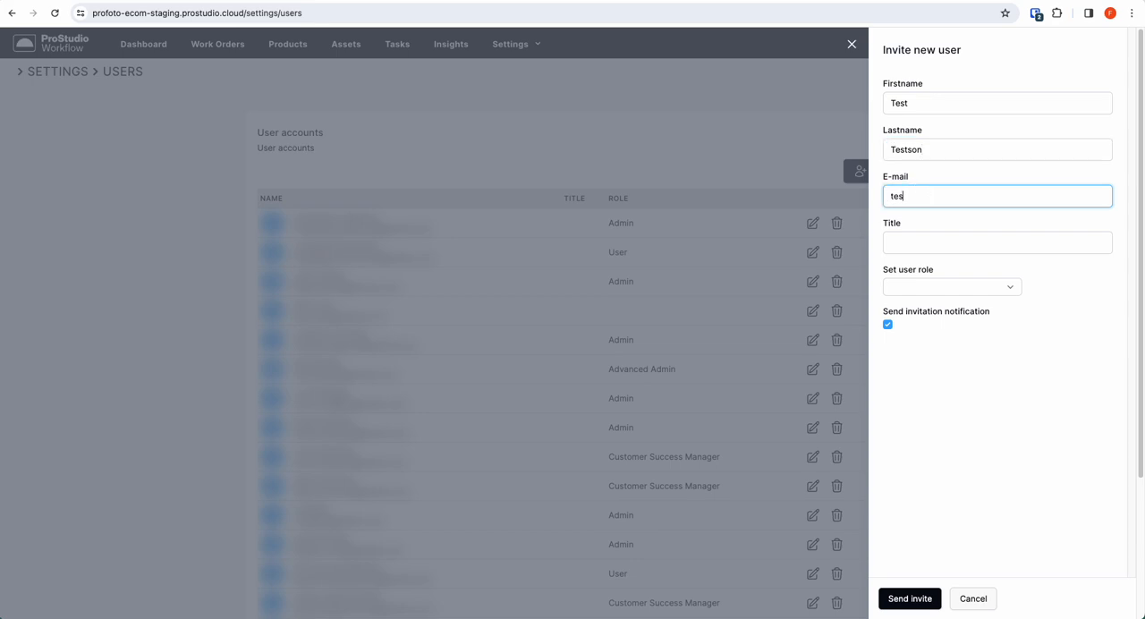
pyautogui.write('t.testson@test.com')
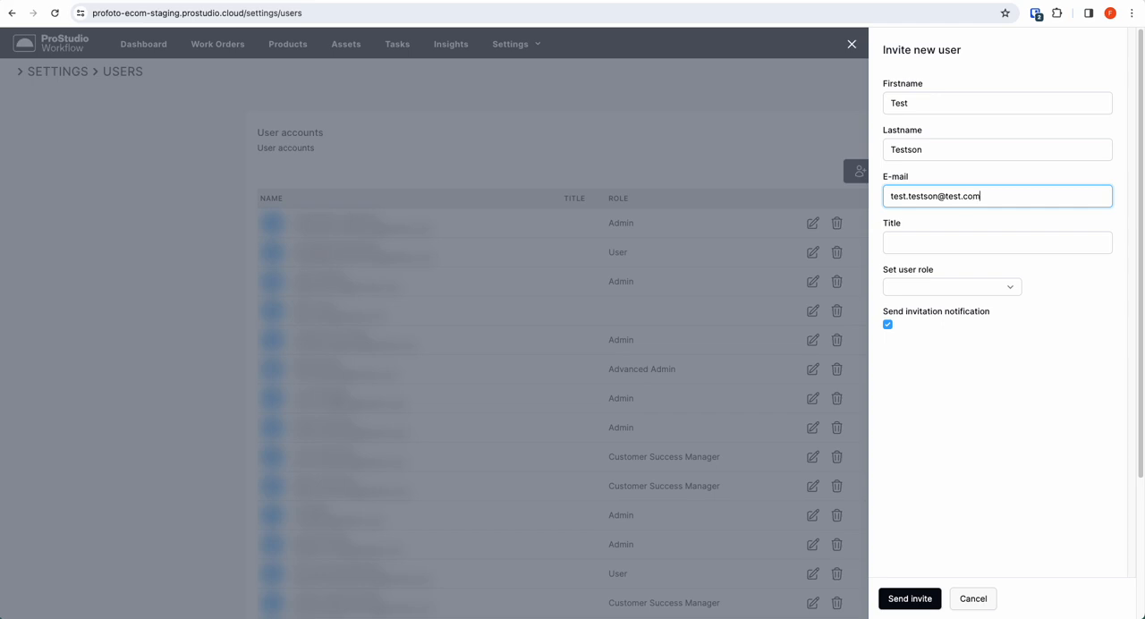
# Enter the title Photographer and bring up the role options.
pyautogui.click(997, 243)
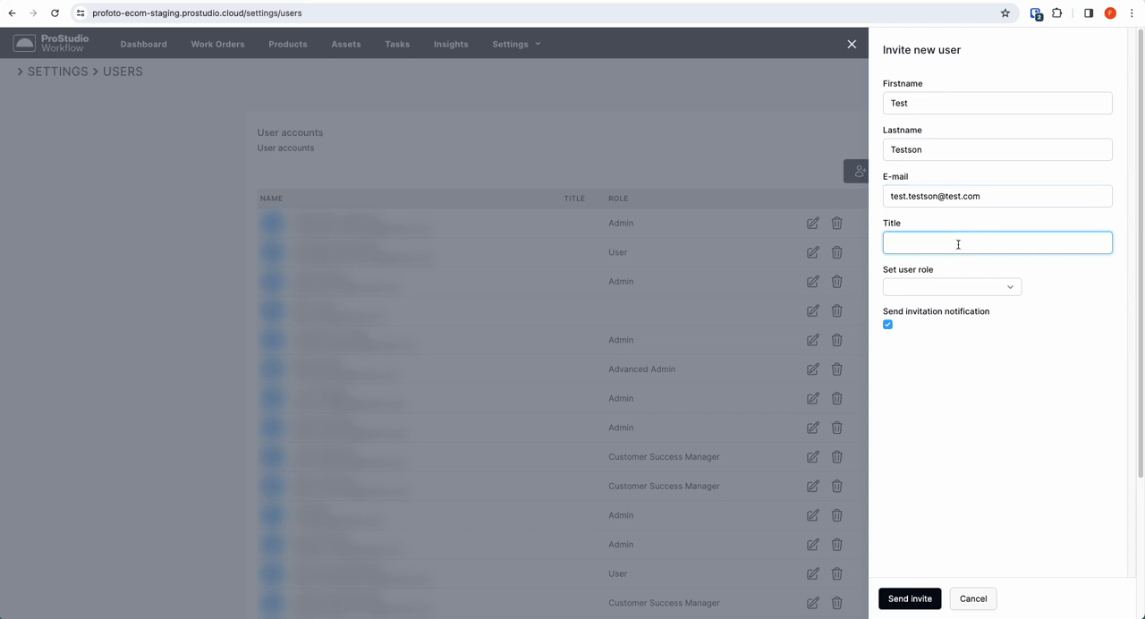
pyautogui.write('H')
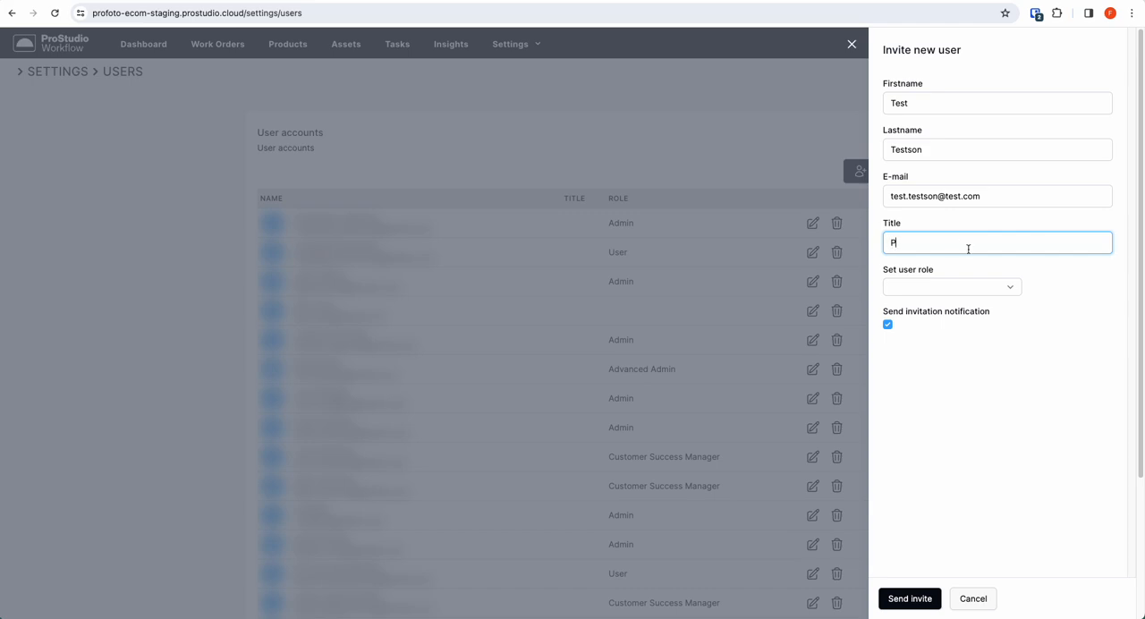
pyautogui.write('hotog')
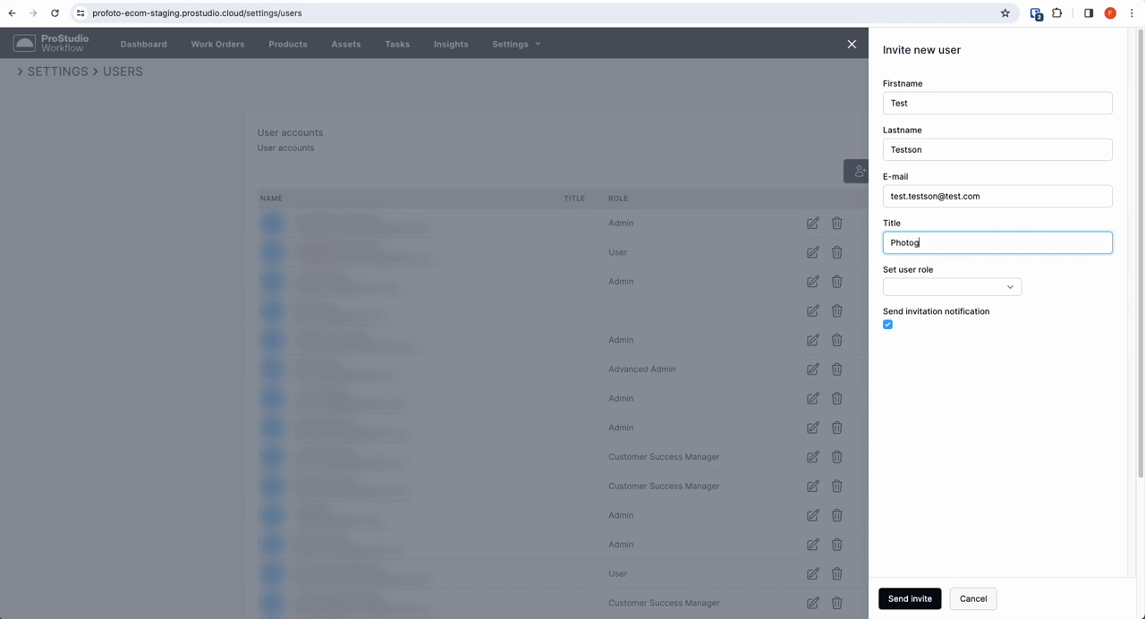
pyautogui.write('rapher')
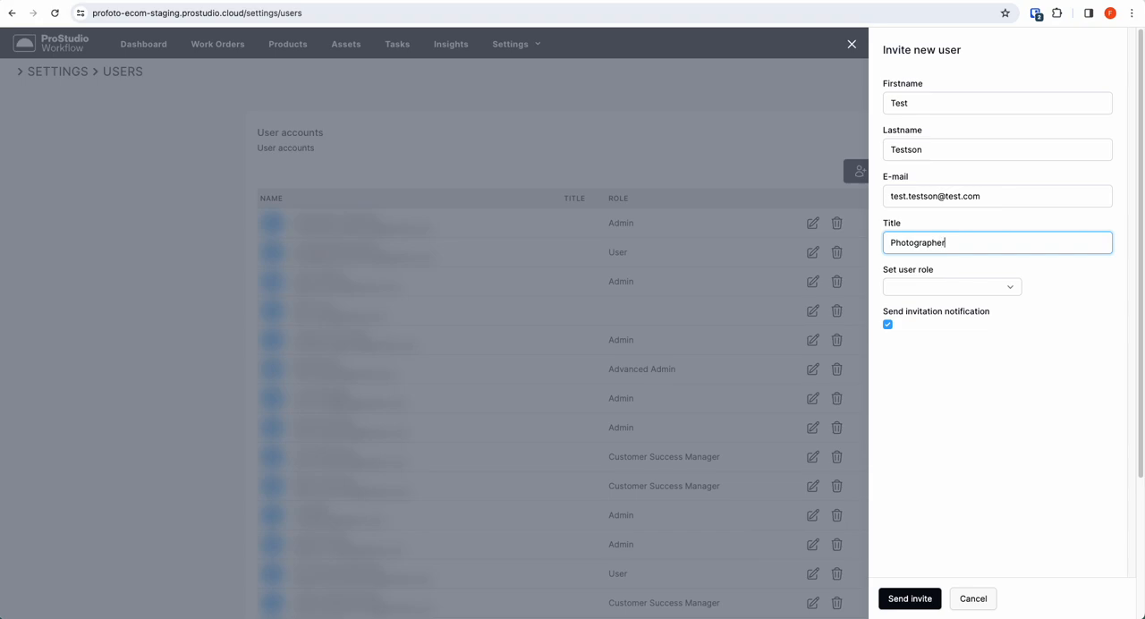
pyautogui.click(951, 286)
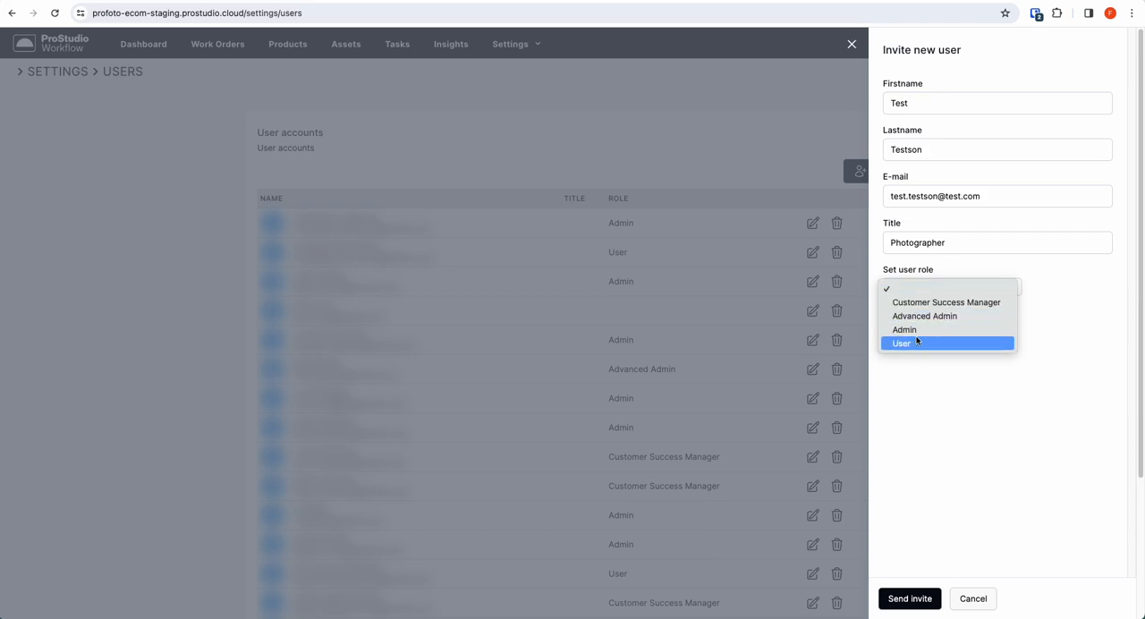
# Set the Test Testson role to User and uncheck 'Send invitation notification'.
pyautogui.click(898, 343)
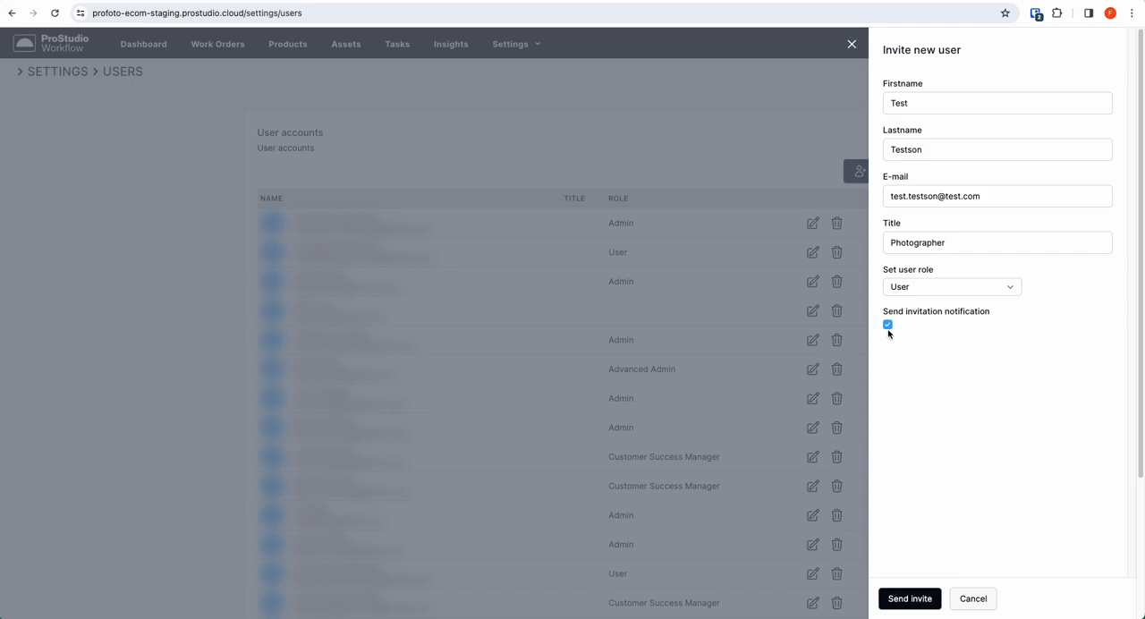
pyautogui.moveTo(903, 320)
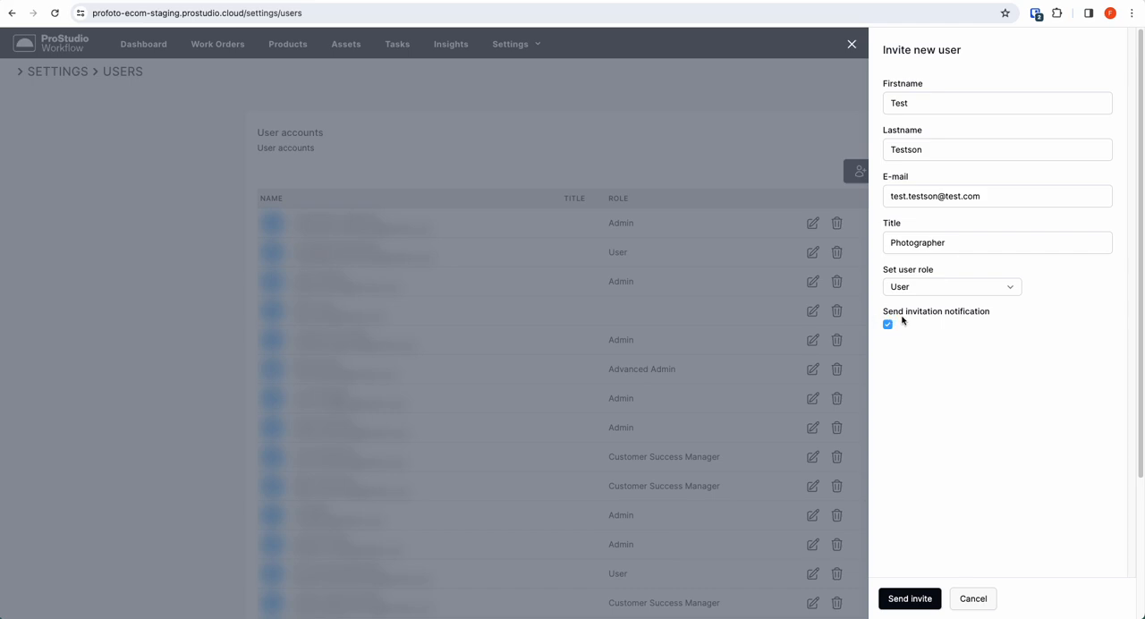
pyautogui.moveTo(909, 325)
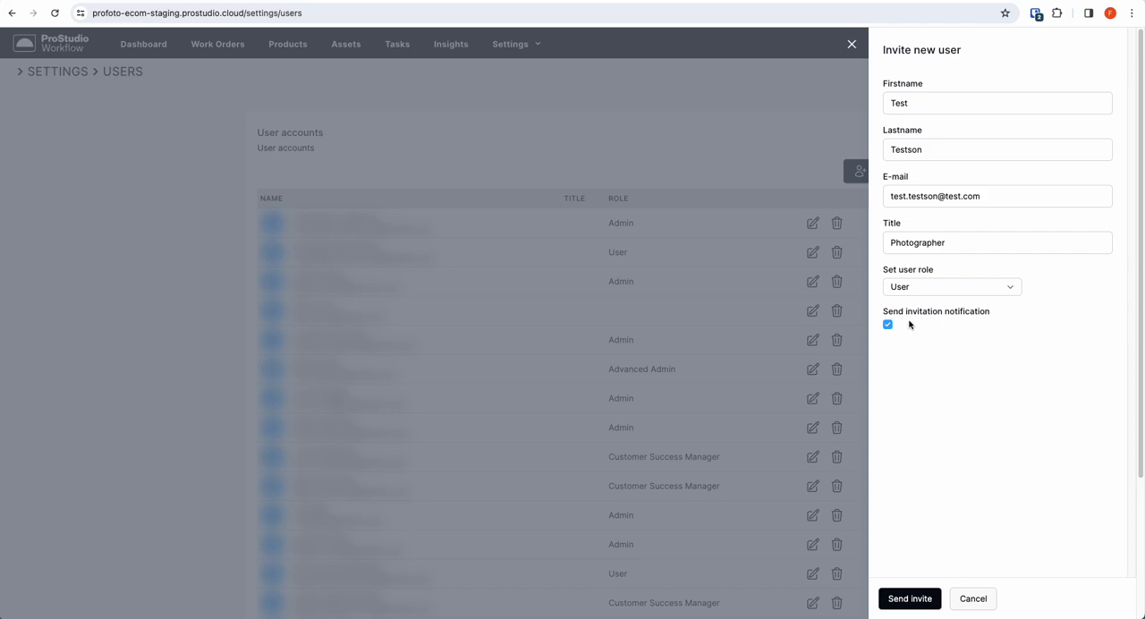
pyautogui.click(886, 324)
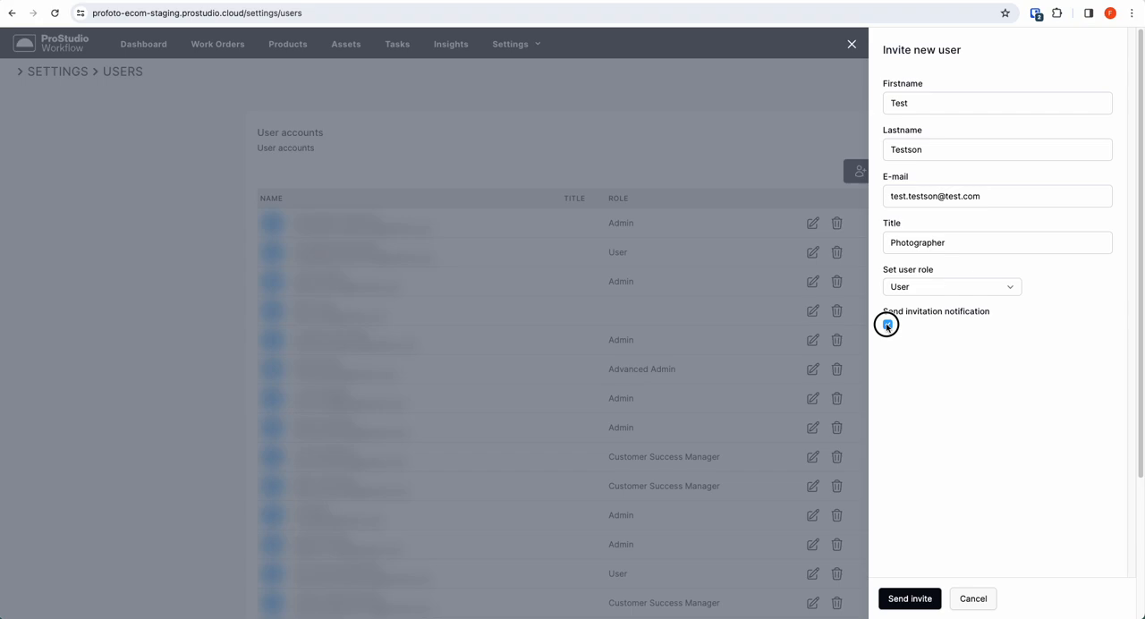
pyautogui.click(886, 324)
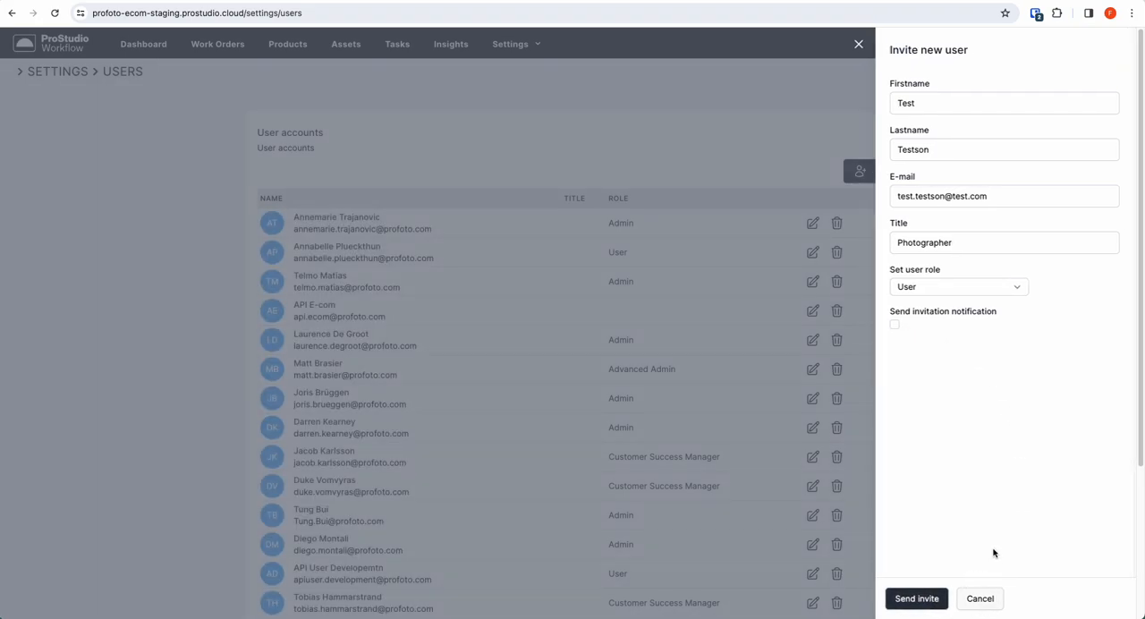
# Send the Test Testson invite, select its acceptance link, then delete the invitation.
pyautogui.click(916, 598)
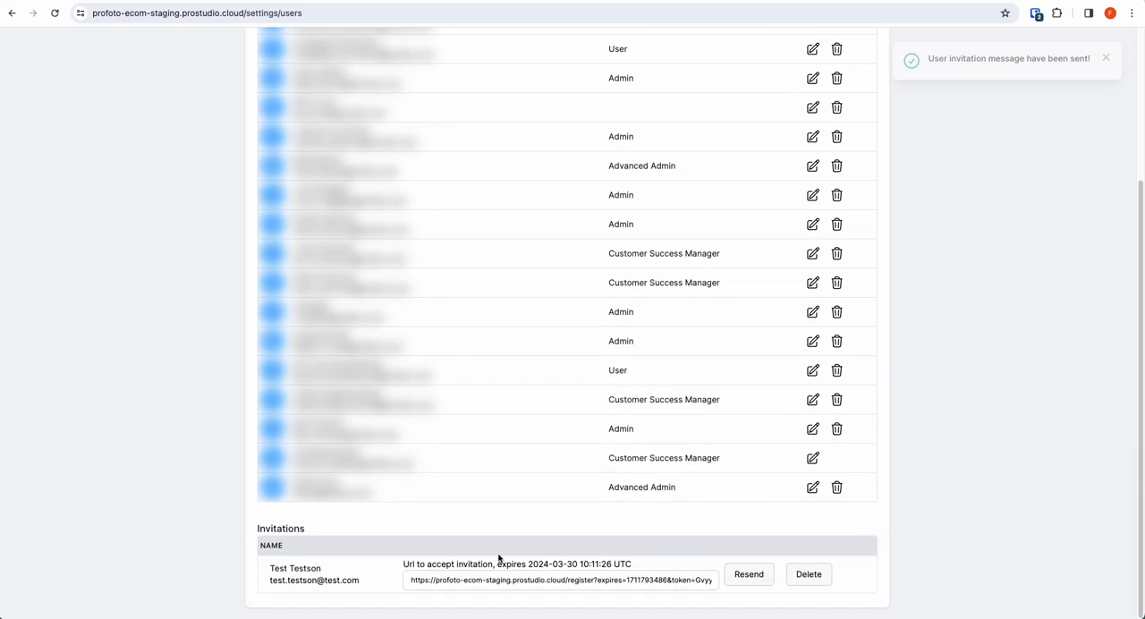
pyautogui.click(409, 584)
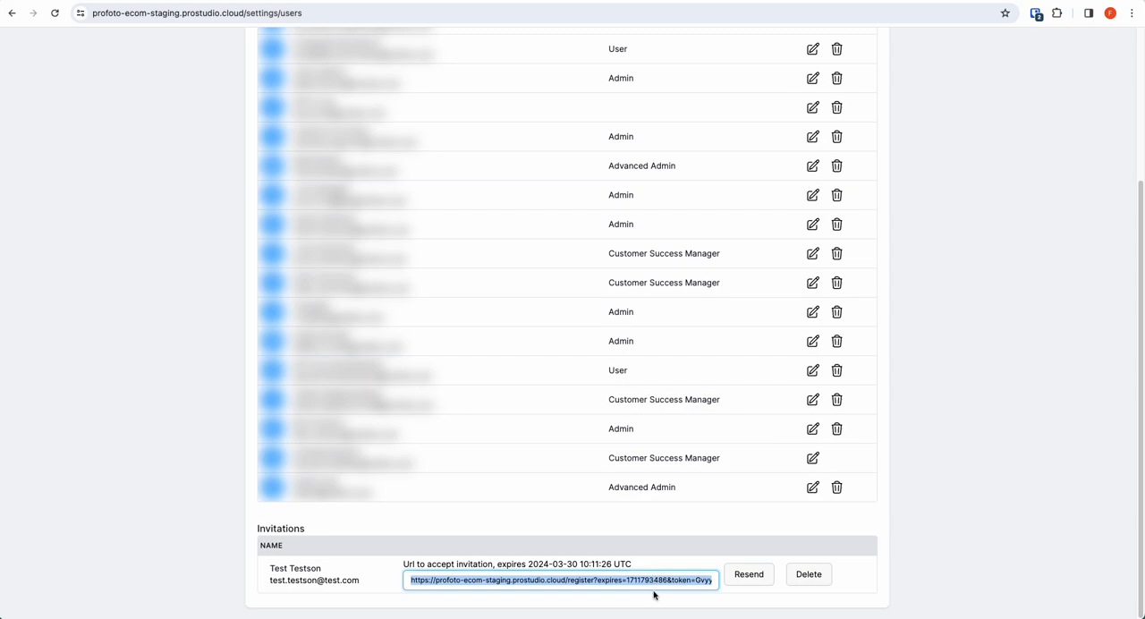
pyautogui.moveTo(746, 596)
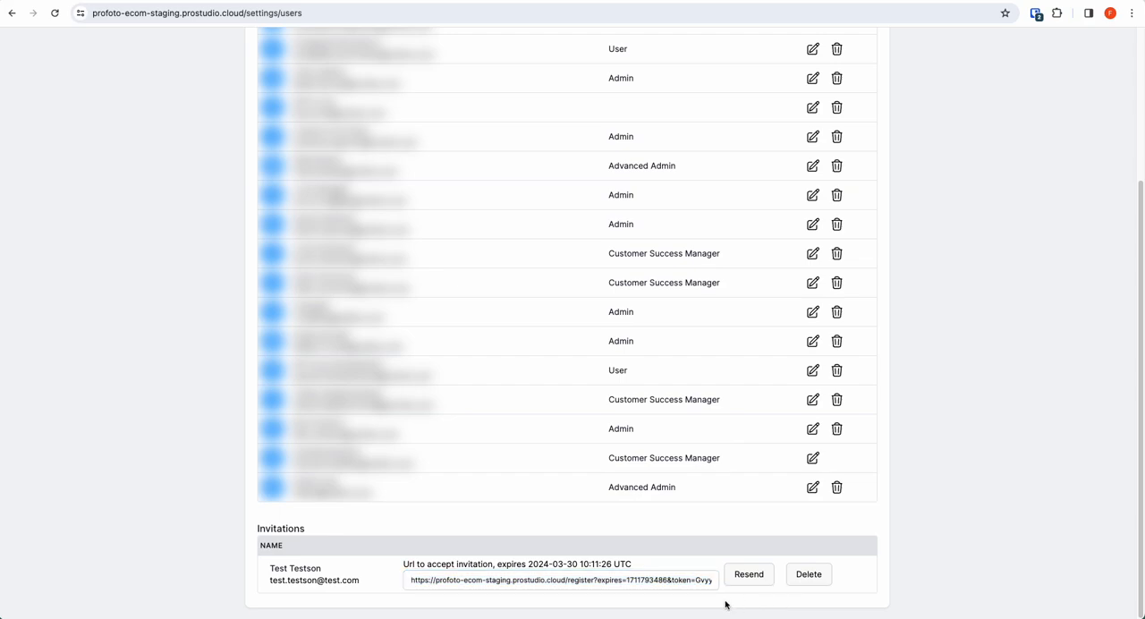
pyautogui.moveTo(788, 610)
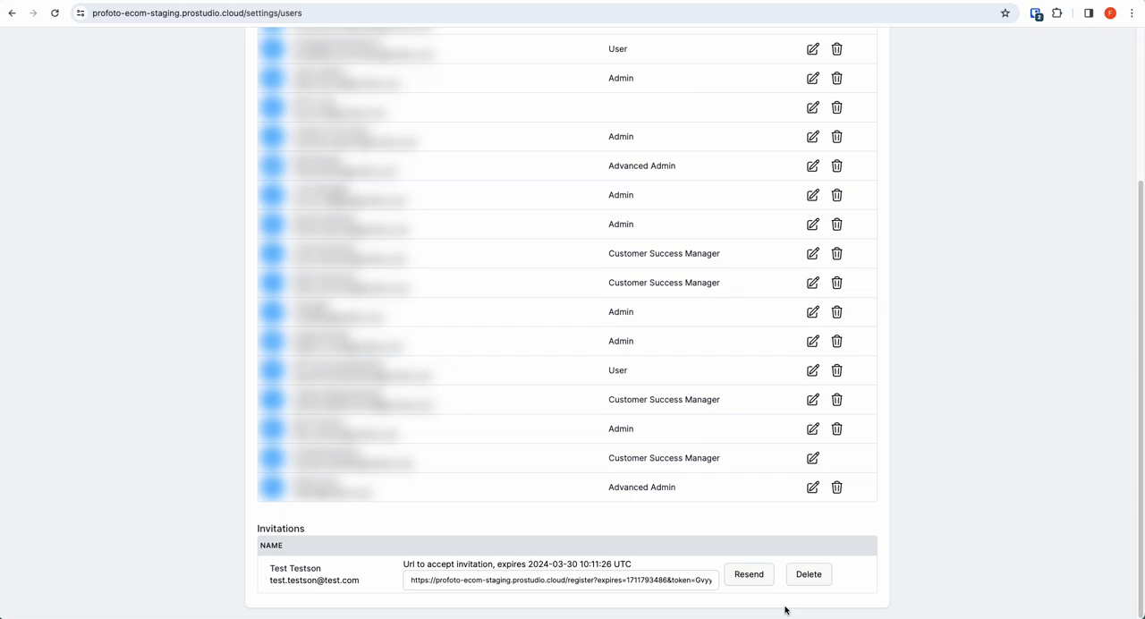
pyautogui.moveTo(785, 609)
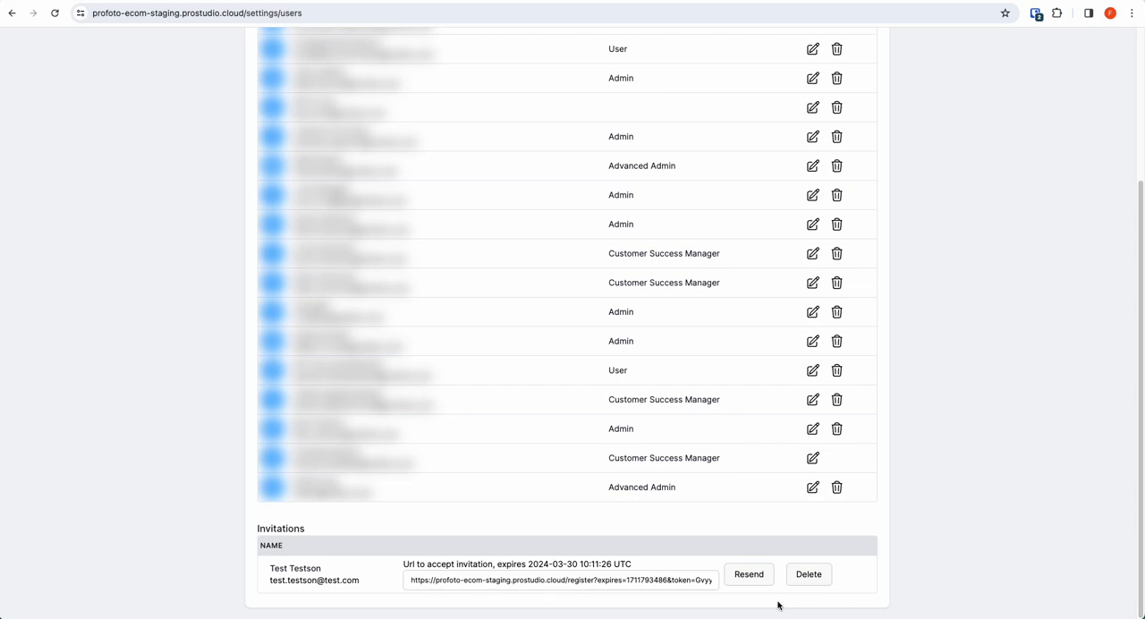
pyautogui.moveTo(817, 606)
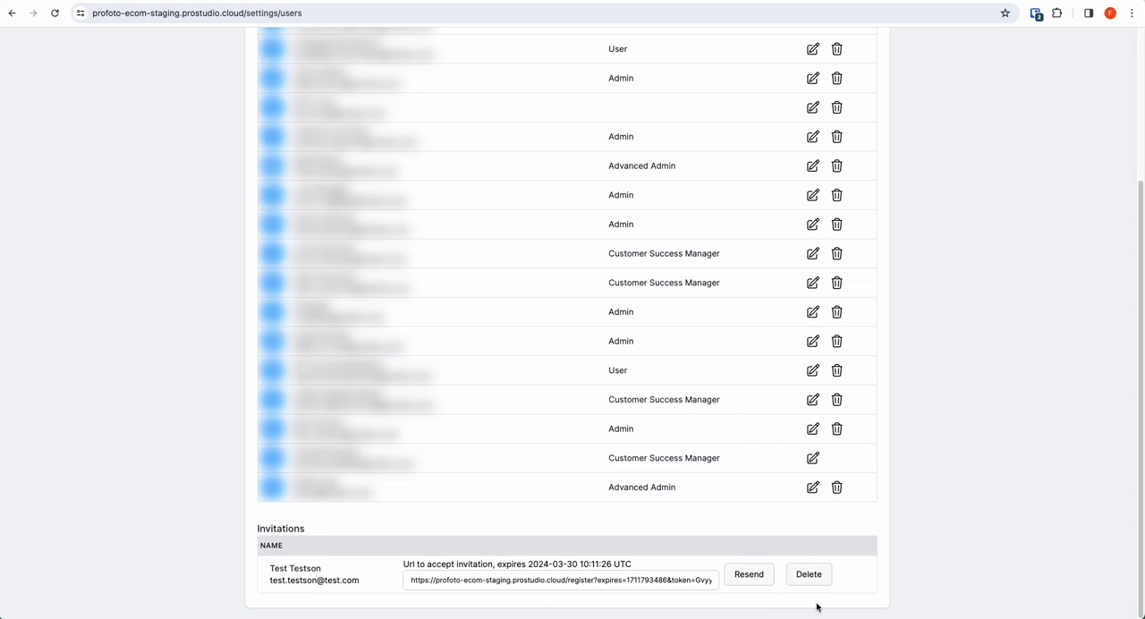
pyautogui.moveTo(902, 577)
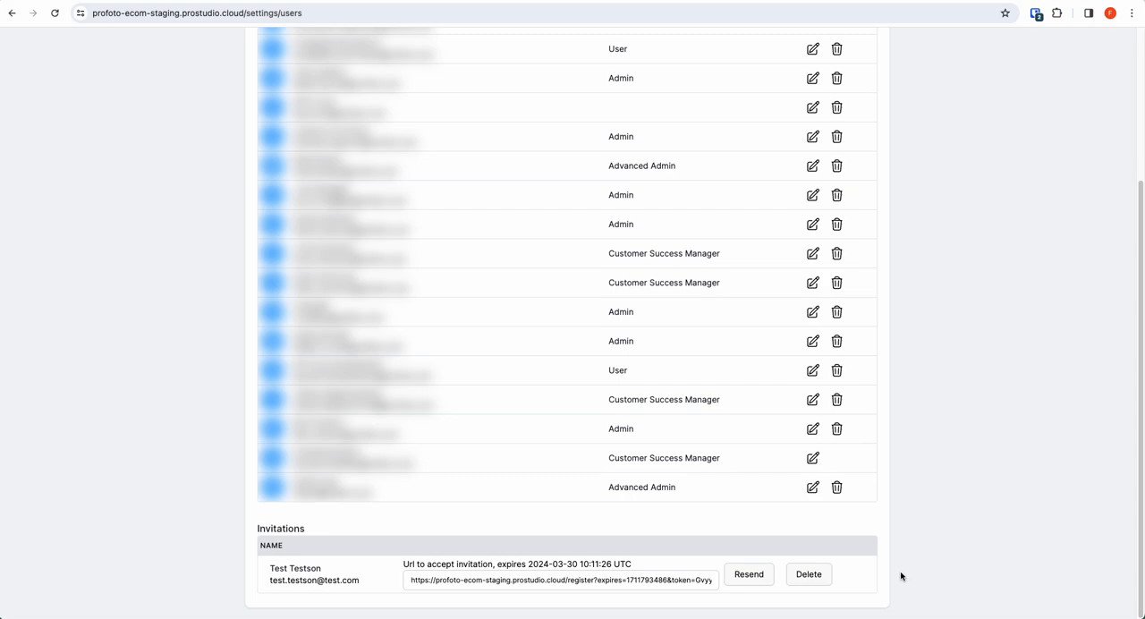
pyautogui.moveTo(808, 574)
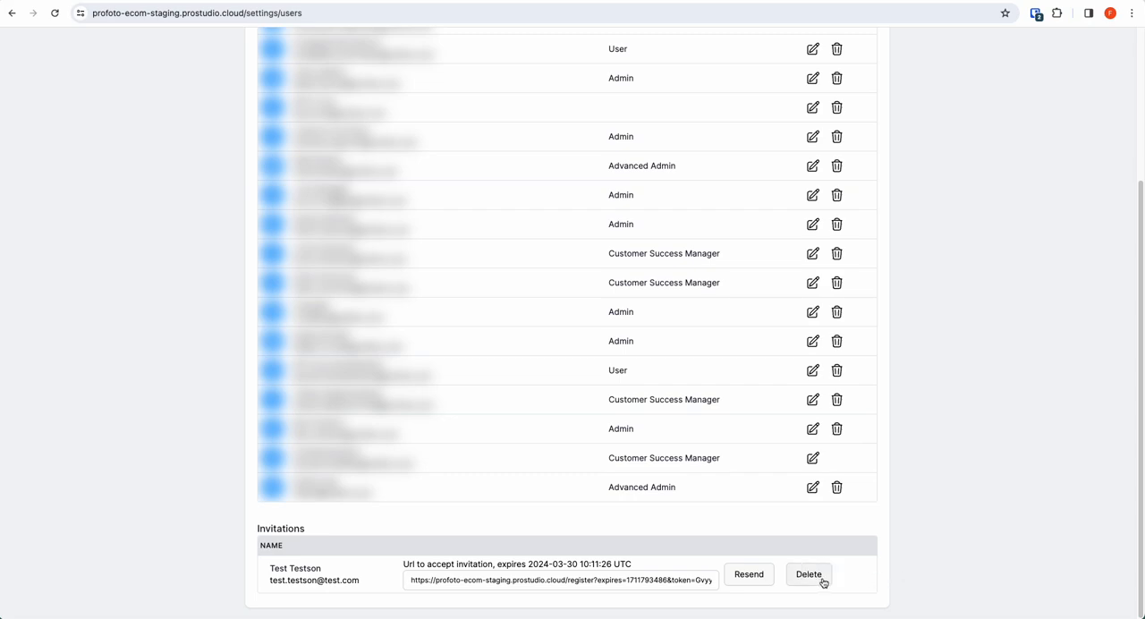
pyautogui.click(808, 574)
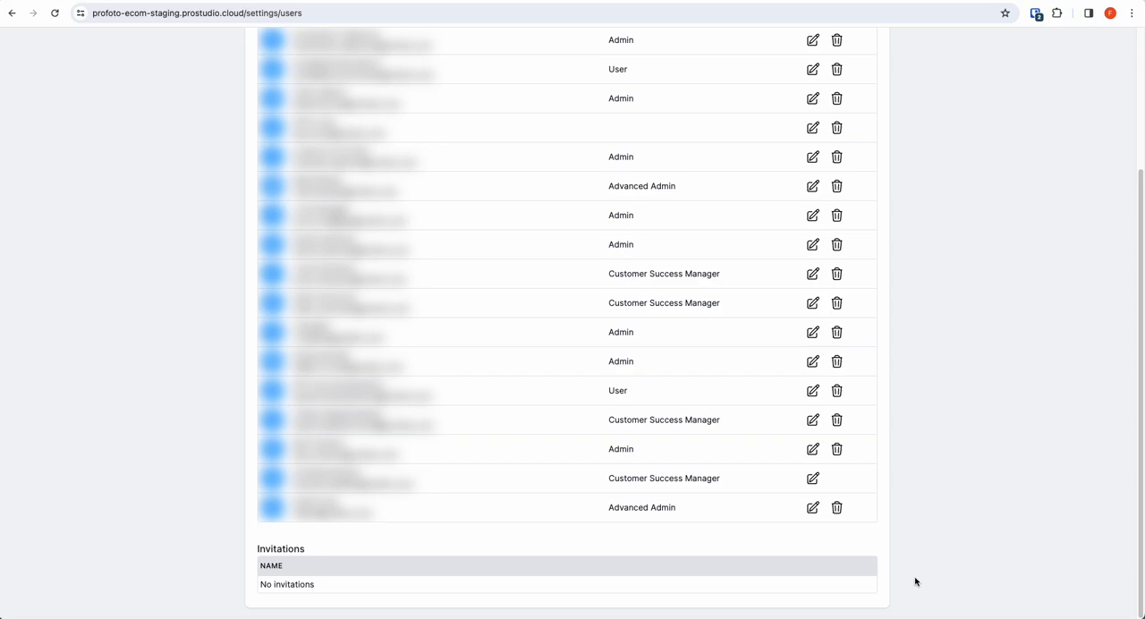
pyautogui.scroll(3)
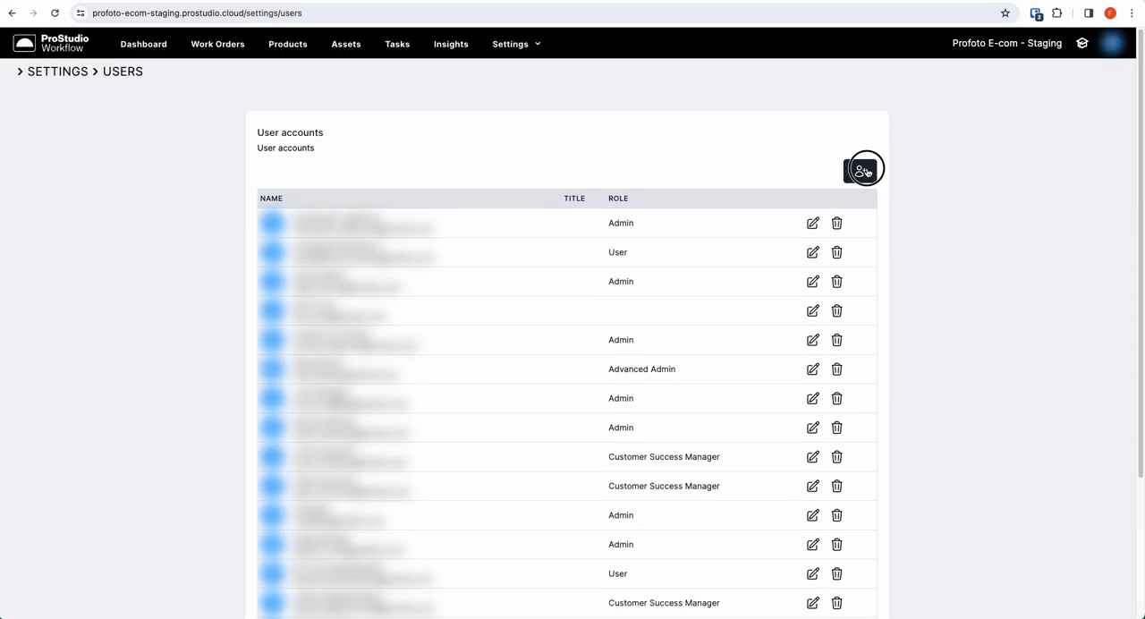
pyautogui.click(863, 169)
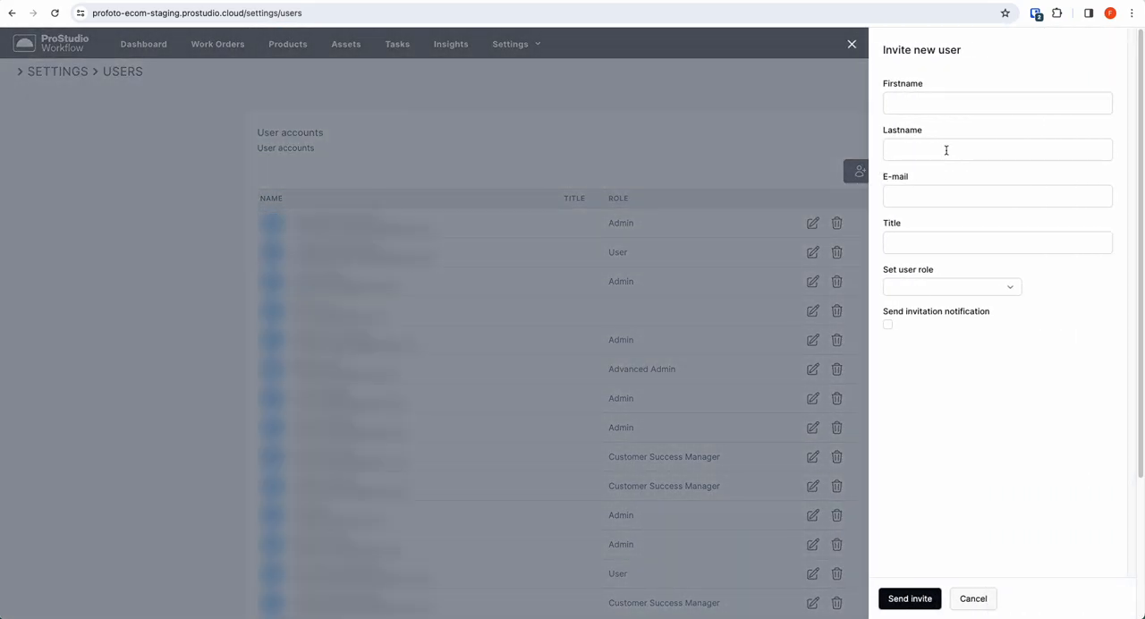
pyautogui.moveTo(949, 577)
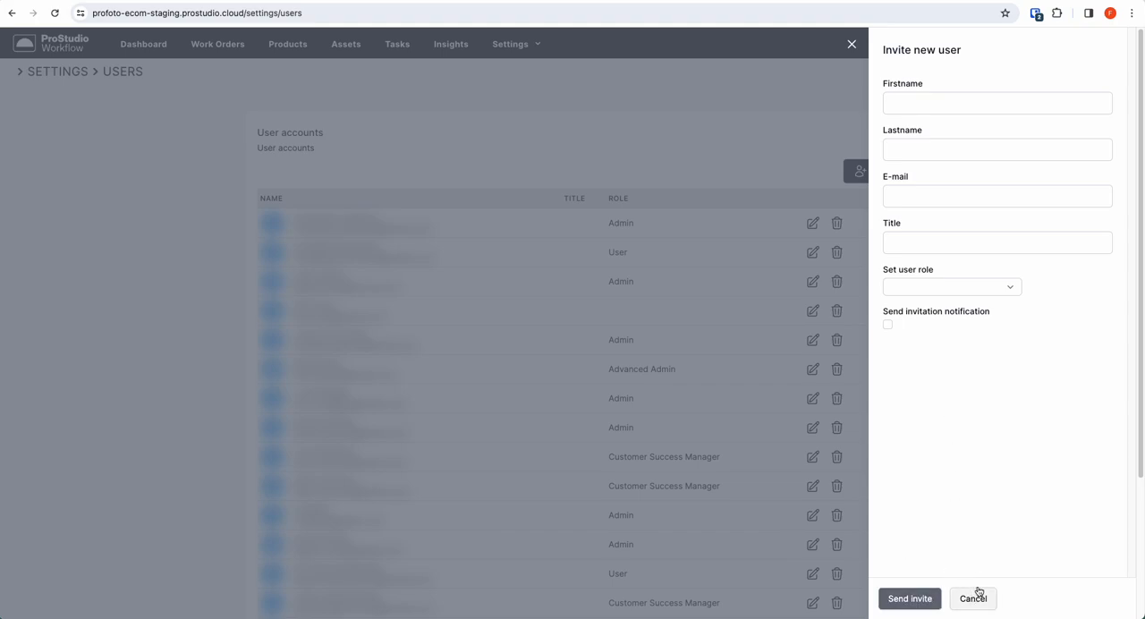
pyautogui.click(972, 599)
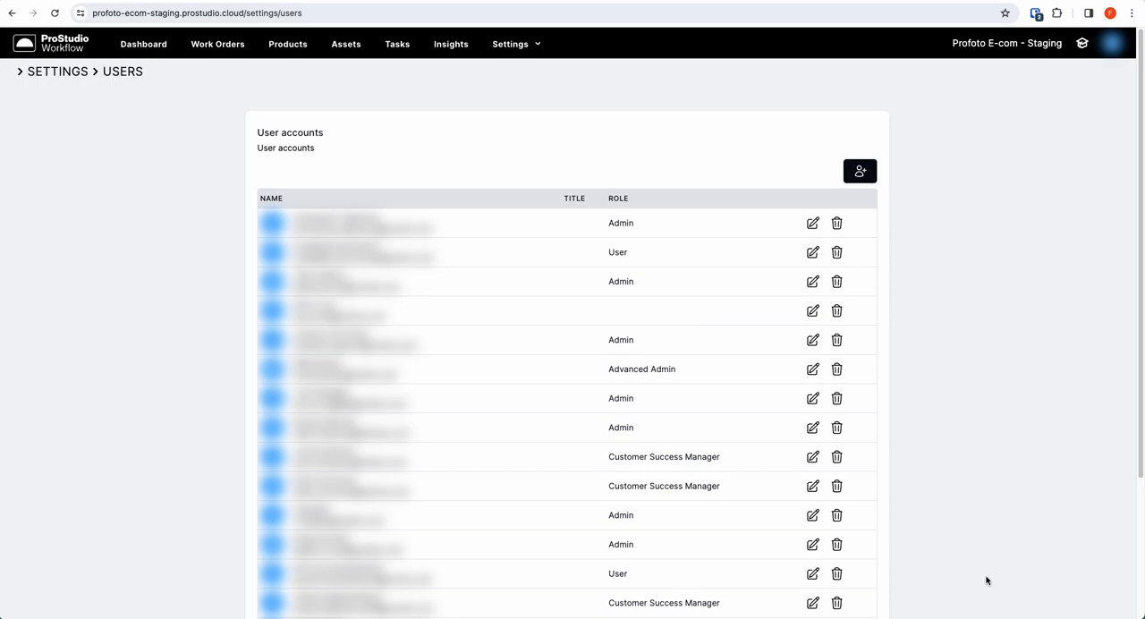
pyautogui.moveTo(988, 570)
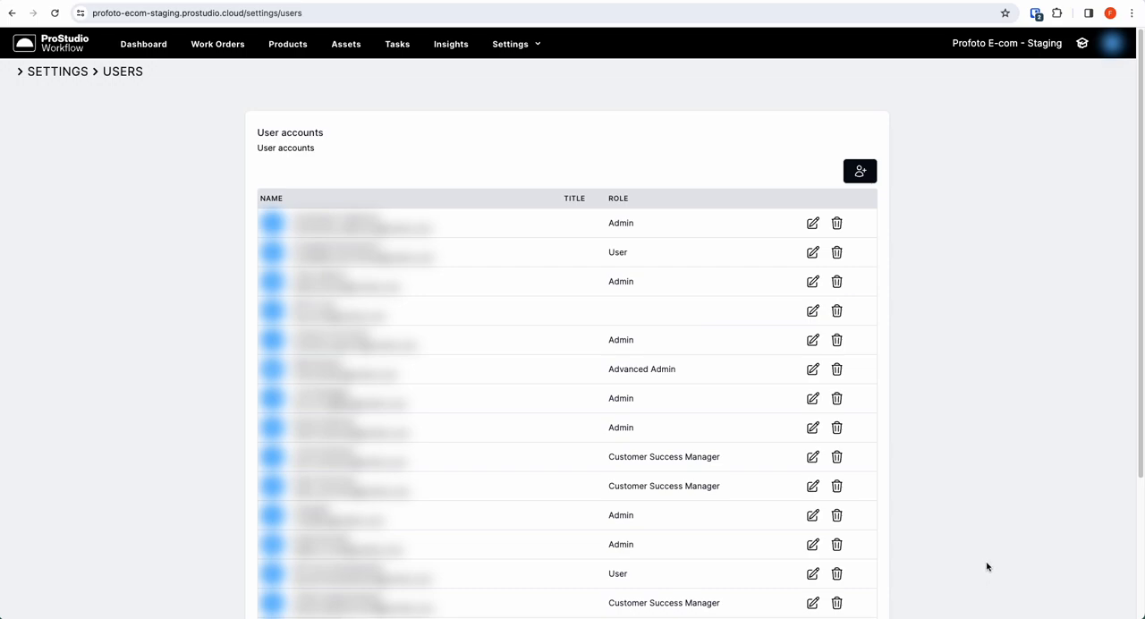